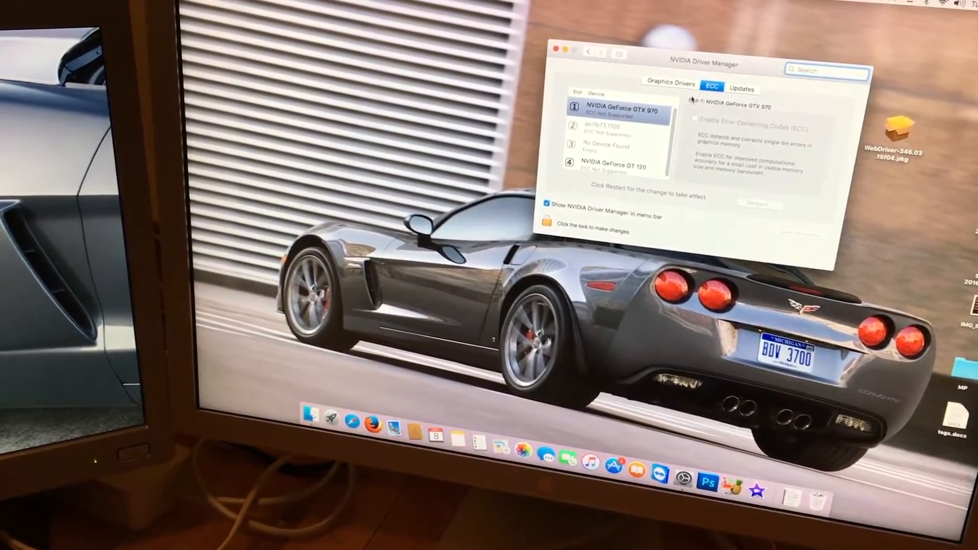
Show the Graphics Drivers choice between NVIDIA Web Driver and OS X Default Graphics Driver.
left_click(668, 83)
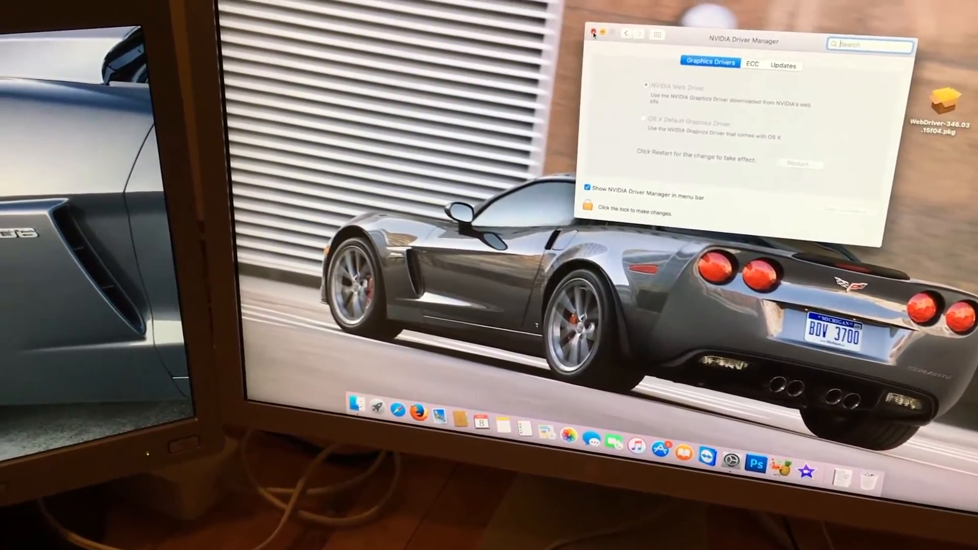
From About This Mac, view the System Report's Graphics/Displays listing the GeForce GTX 970.
left_click(601, 35)
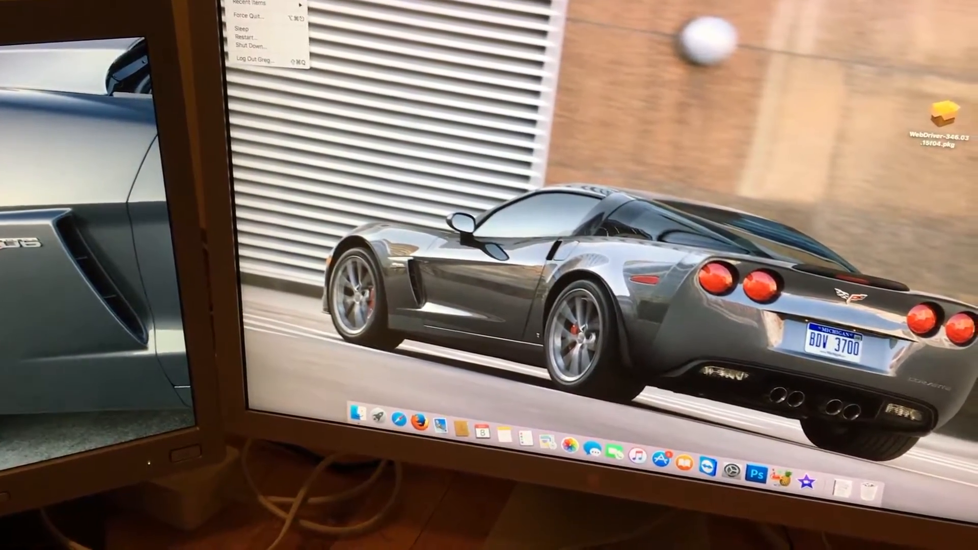
left_click(250, 3)
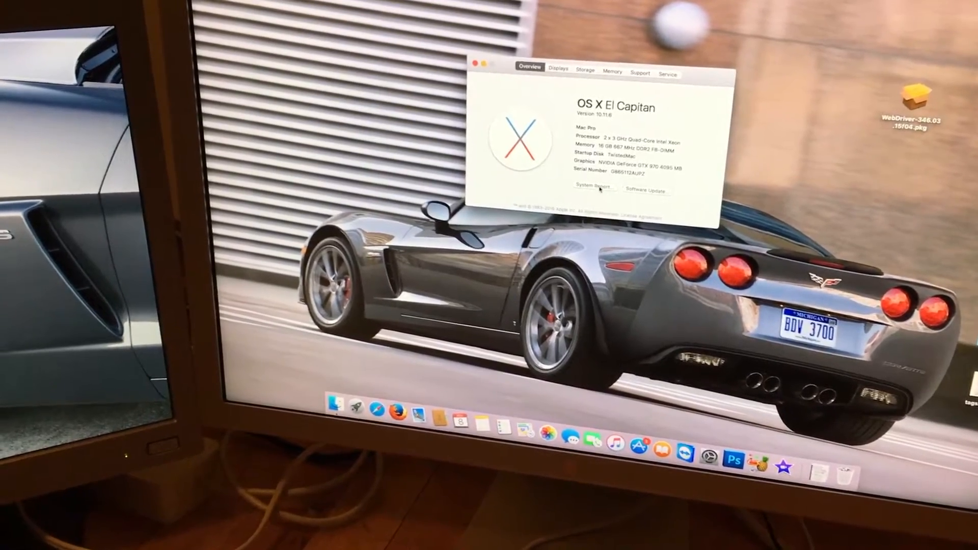
left_click(593, 188)
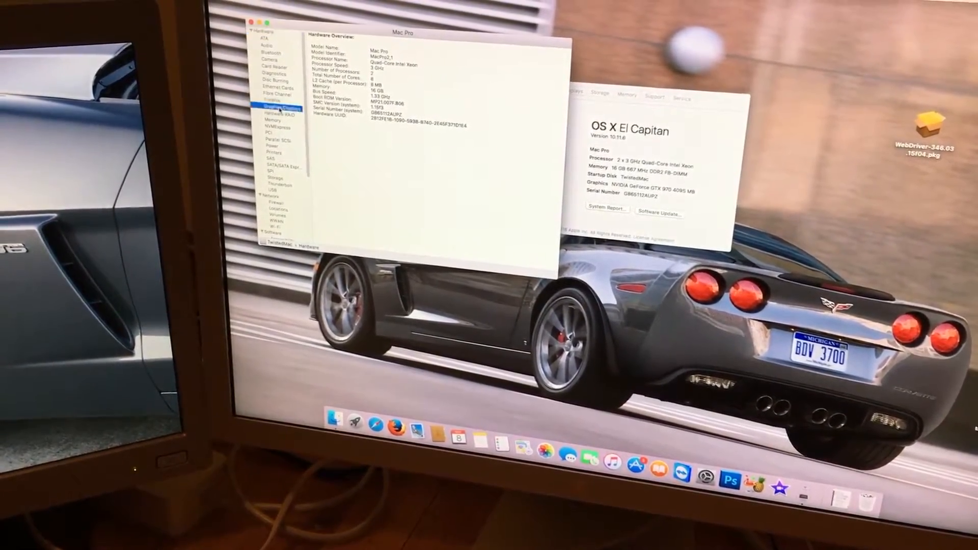
left_click(284, 109)
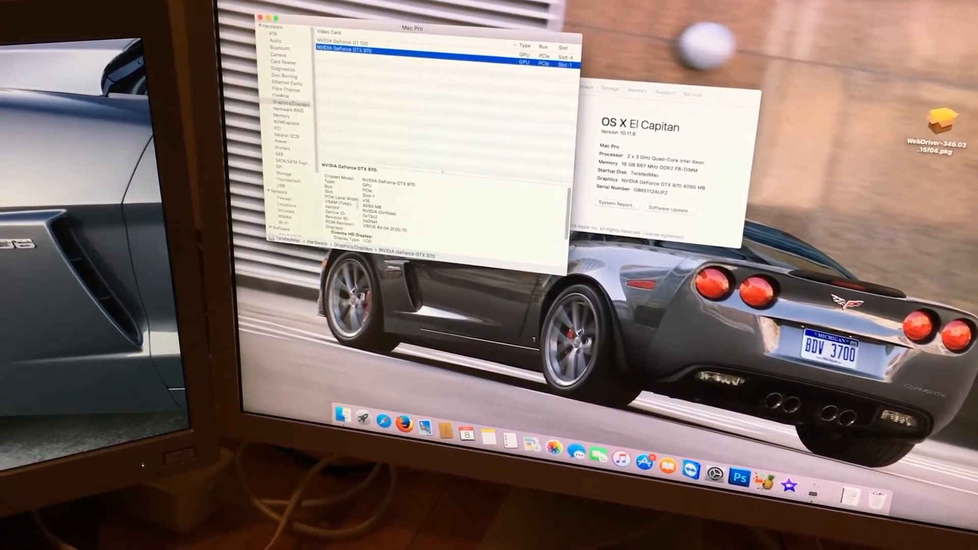